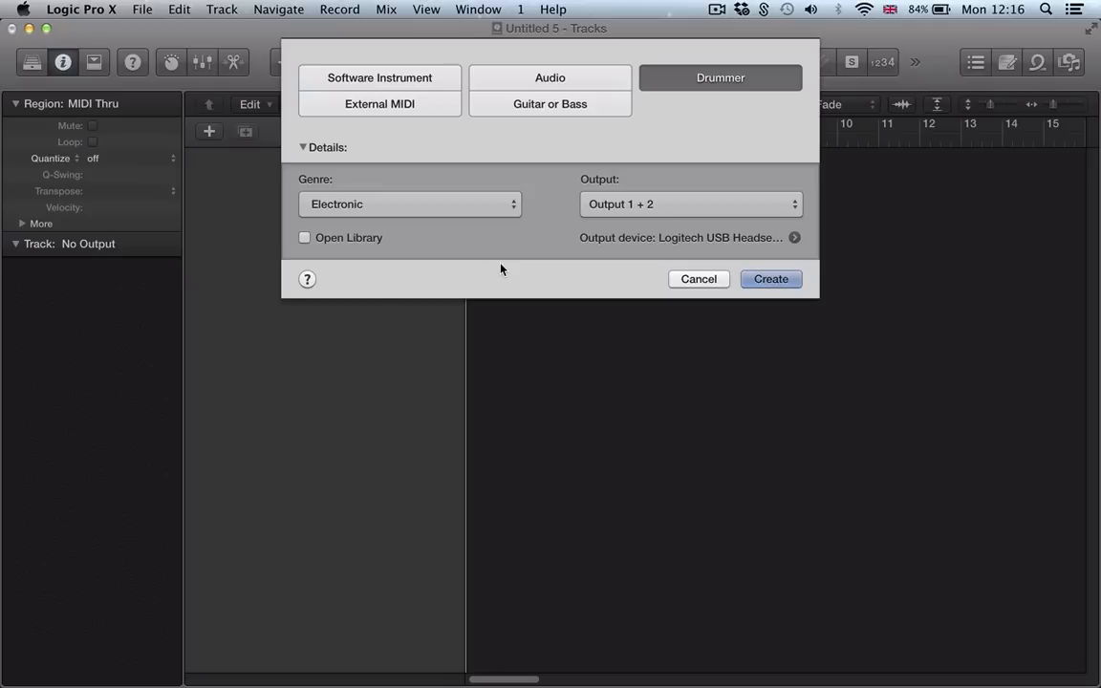
# Create an Electronic-genre Drummer track, producing Big Room with Glowstick regions
pyautogui.click(771, 278)
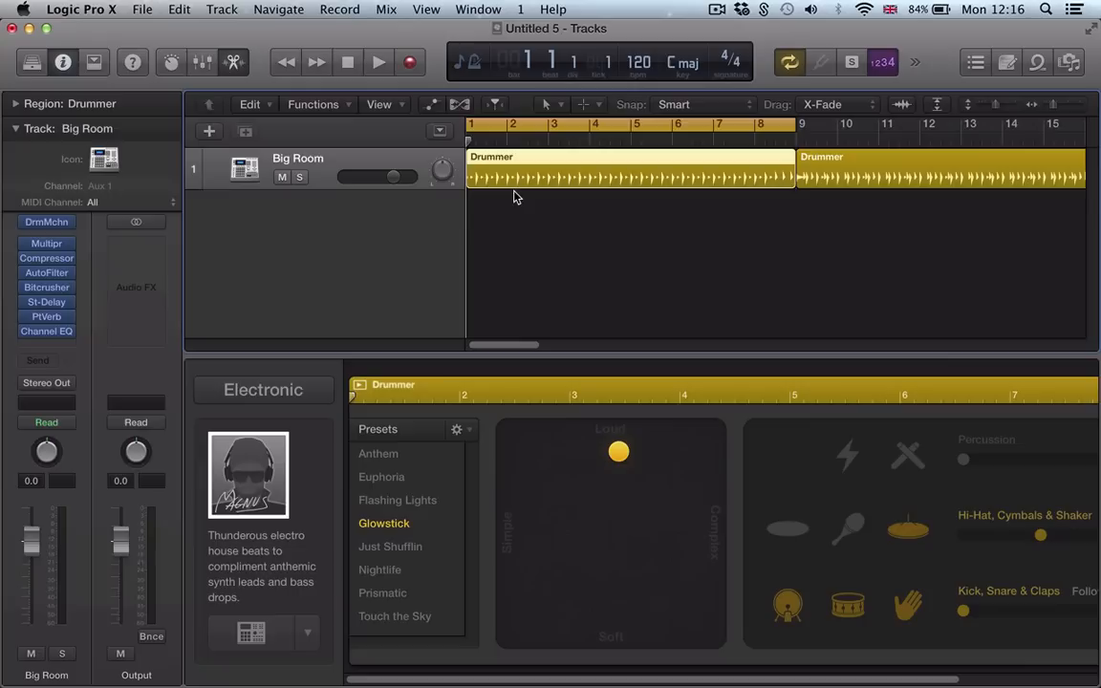
# Play the Big Room Drummer region, show its Details settings, then stop playback
pyautogui.click(378, 62)
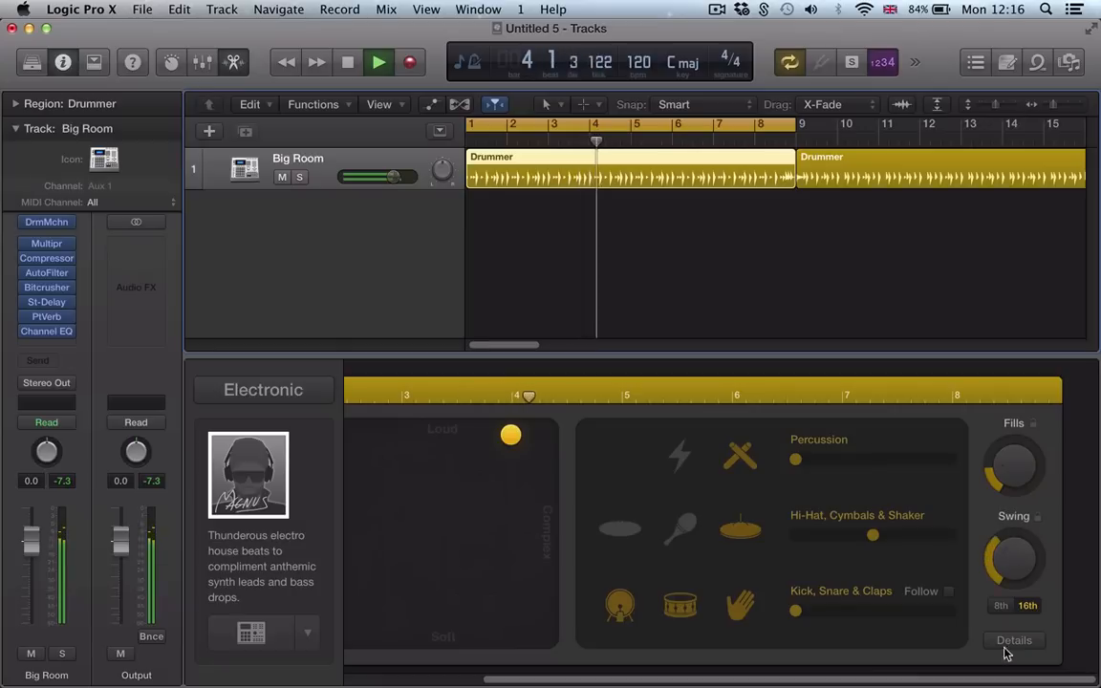
pyautogui.click(1013, 641)
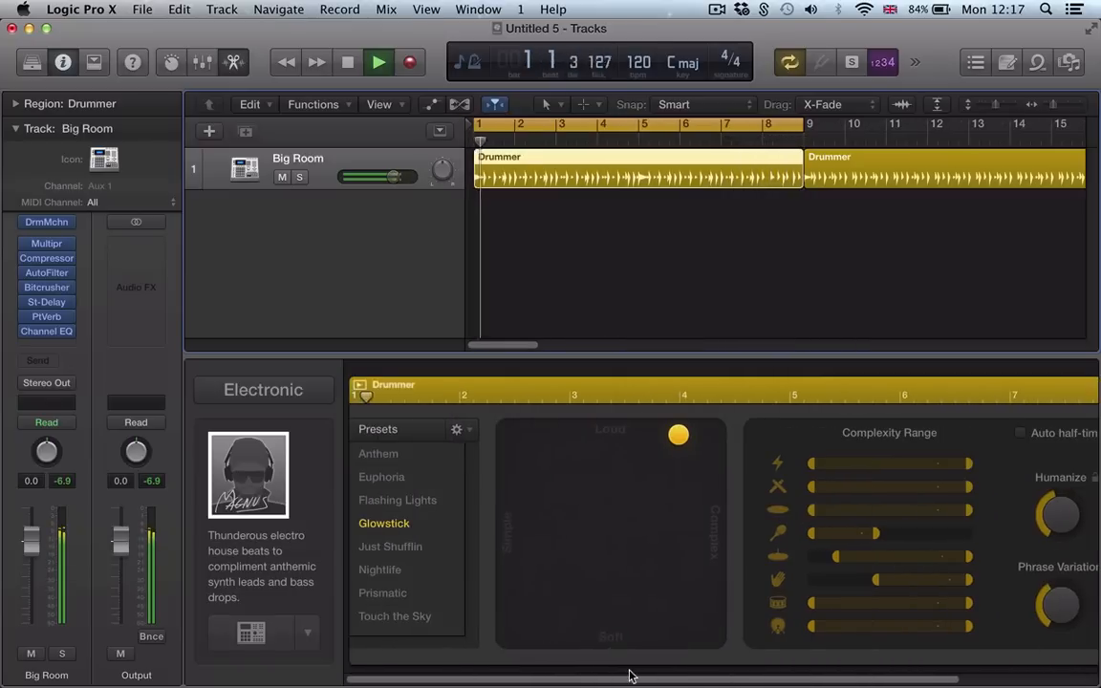
pyautogui.click(378, 62)
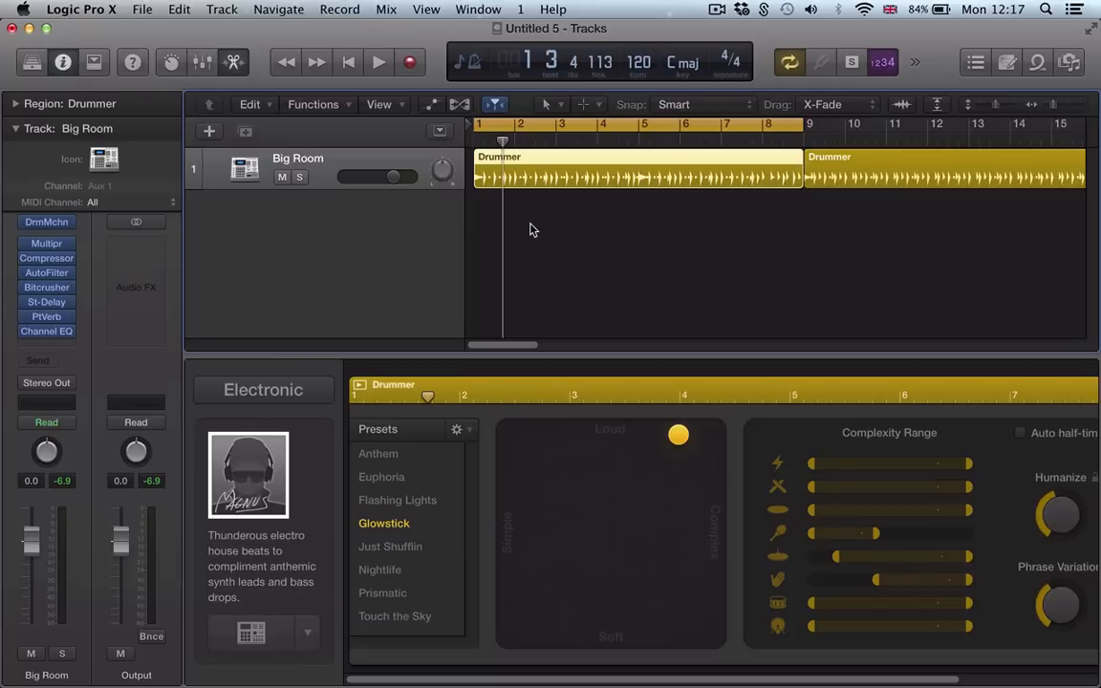
pyautogui.moveTo(406, 171)
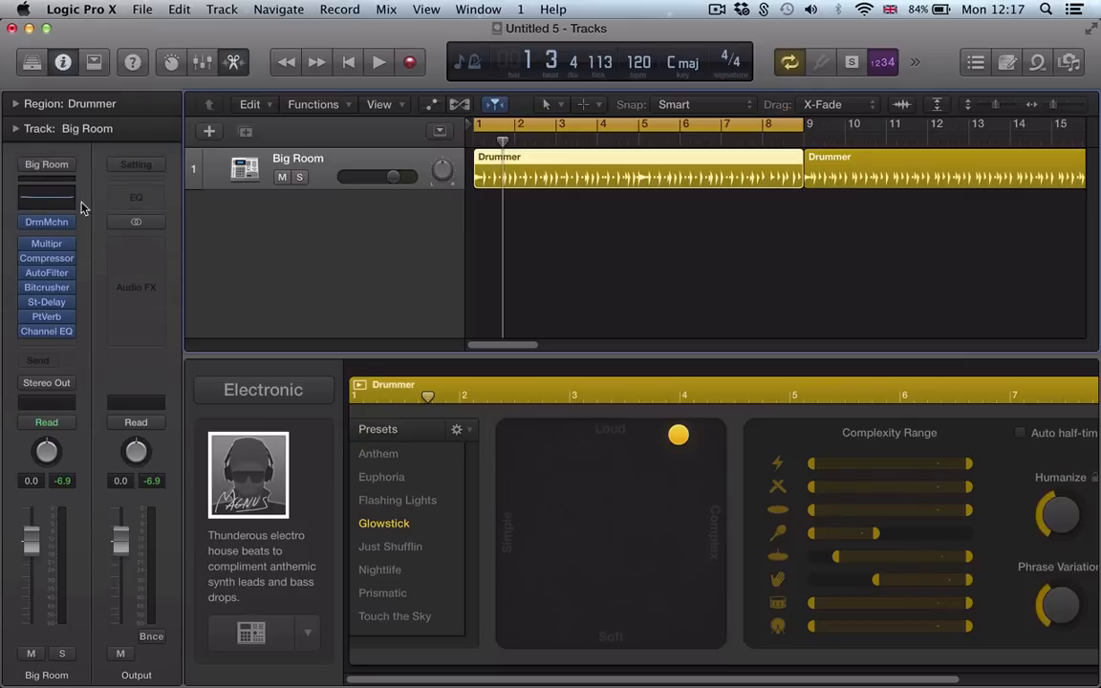
pyautogui.moveTo(46, 222)
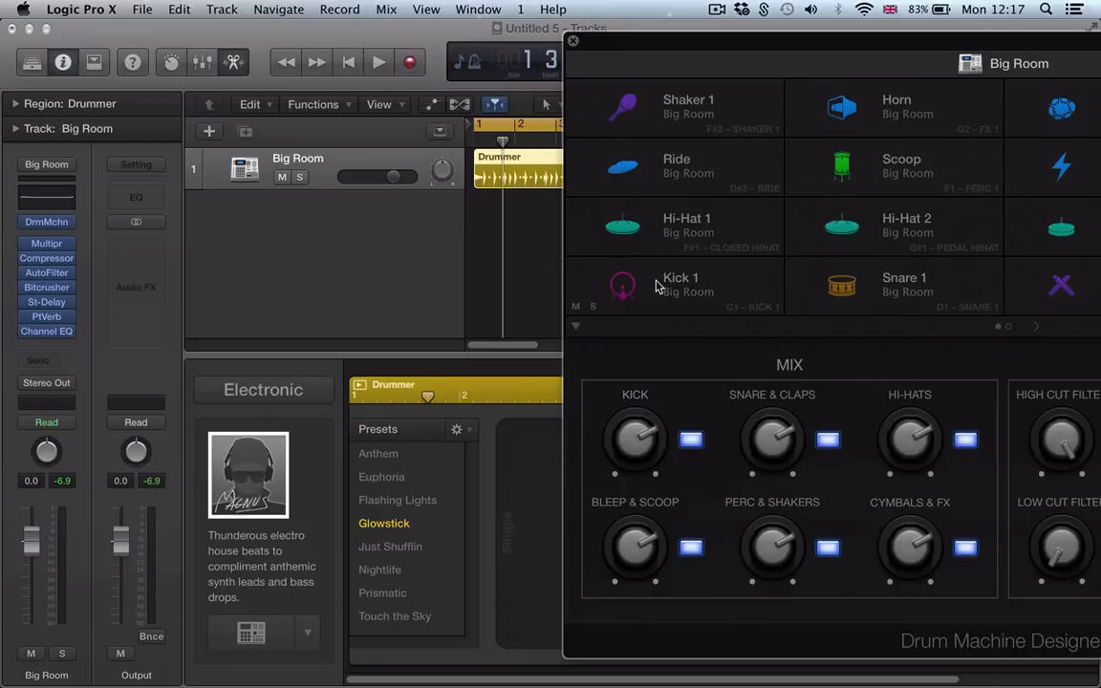
# Inspect the Kick 1 and Hi-Hat 2 pads in Drum Machine Designer, ending on Kick 1
pyautogui.click(623, 286)
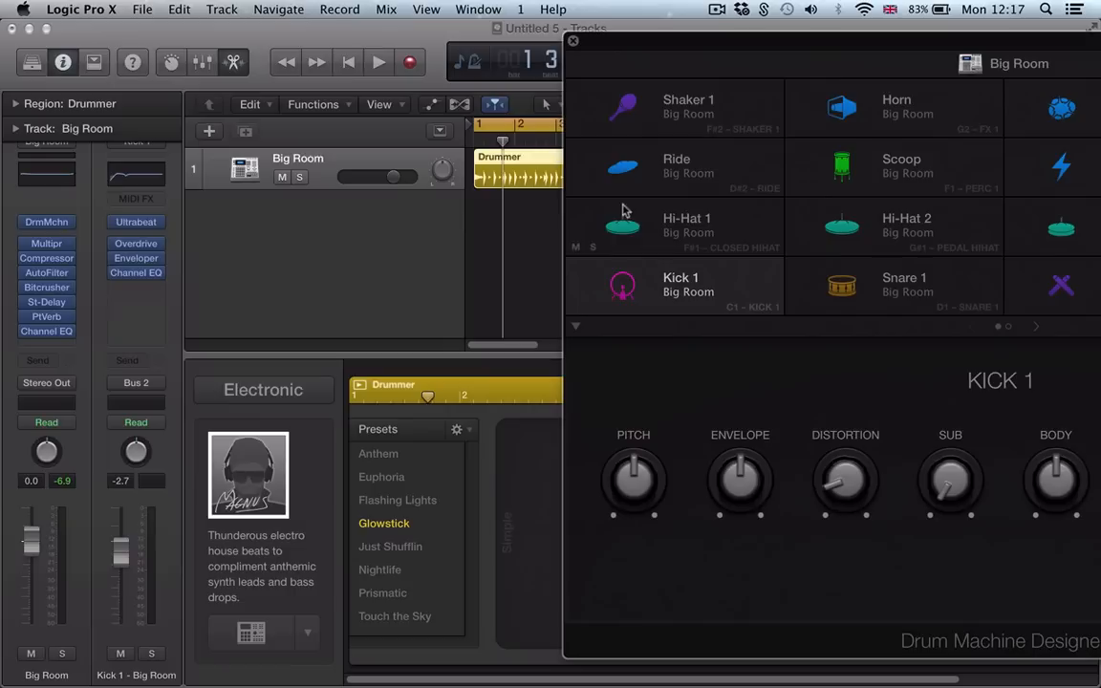
pyautogui.click(622, 167)
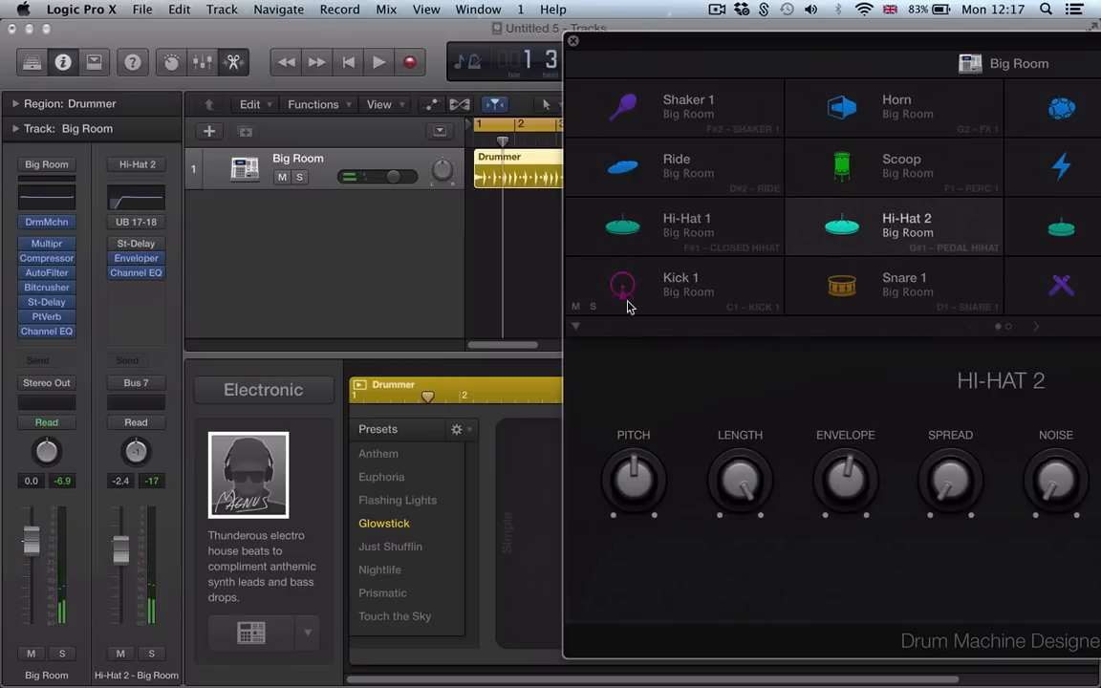
pyautogui.click(622, 285)
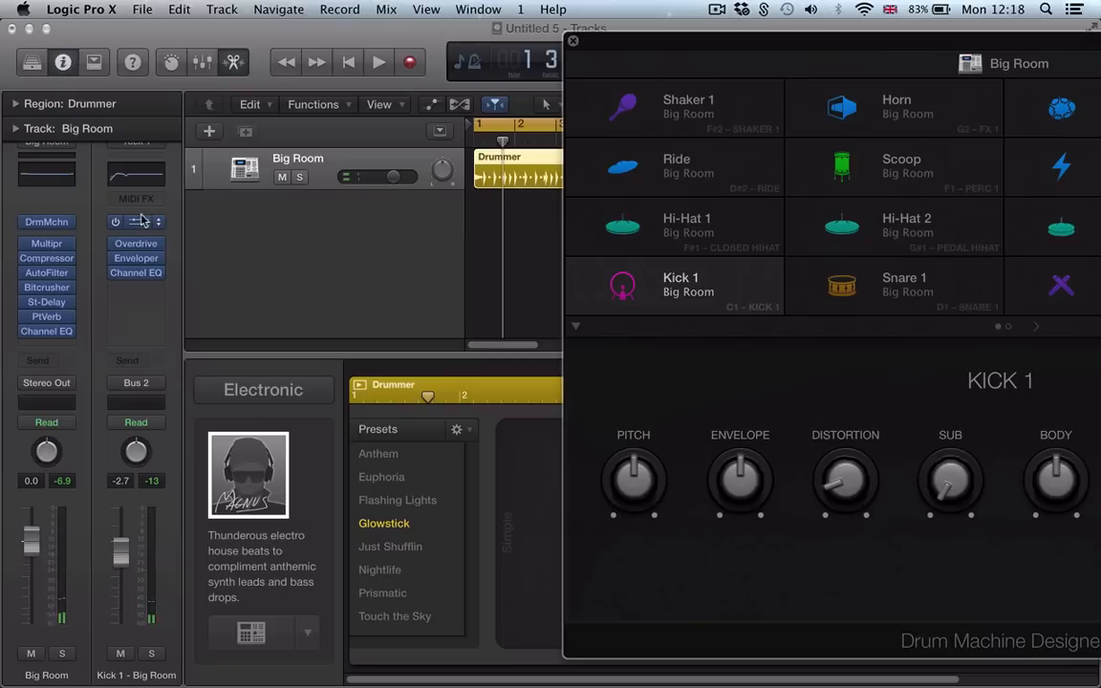
pyautogui.moveTo(157, 222)
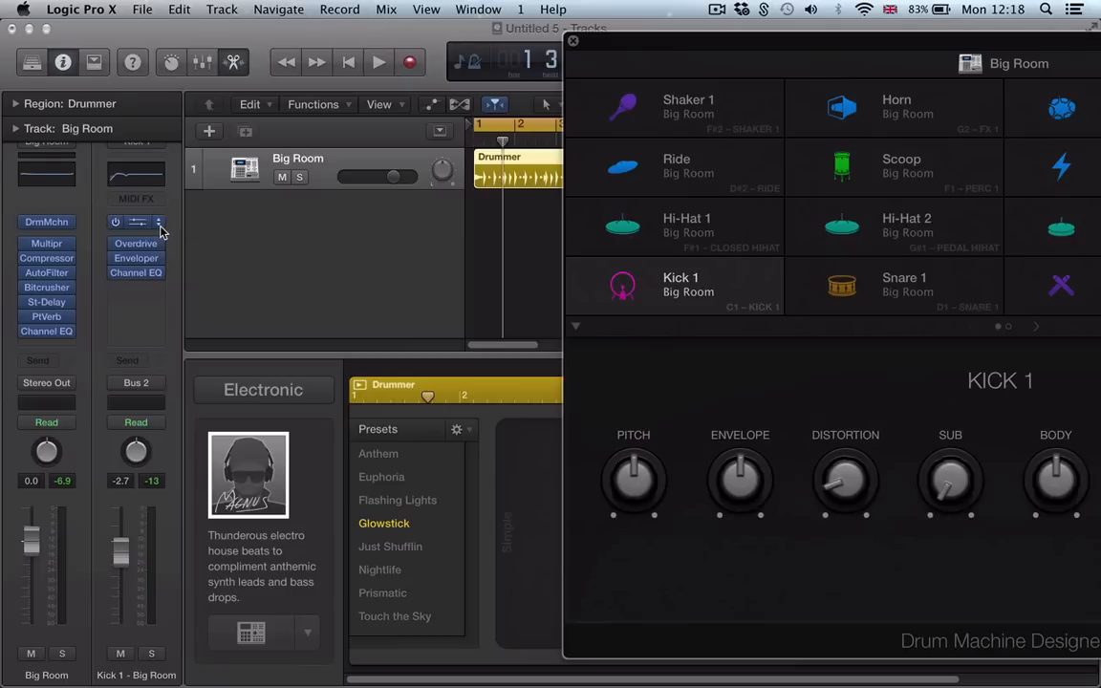
pyautogui.moveTo(158, 222)
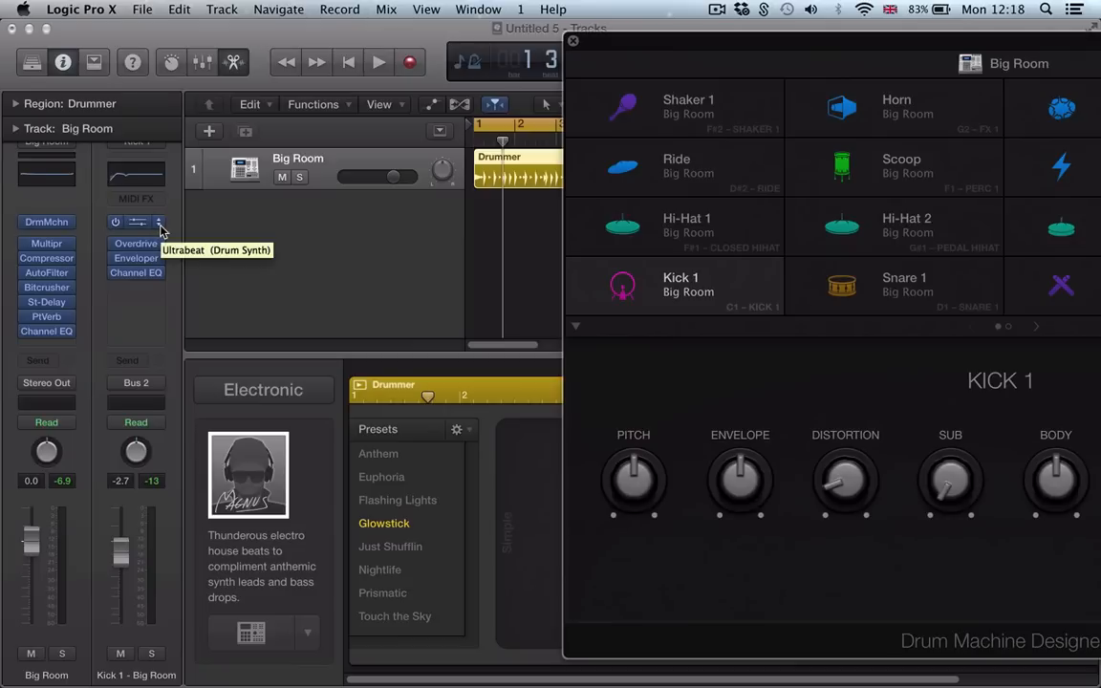
# Open Kick 1's Ultrabeat instrument slot menu to list the AU instruments
pyautogui.click(158, 223)
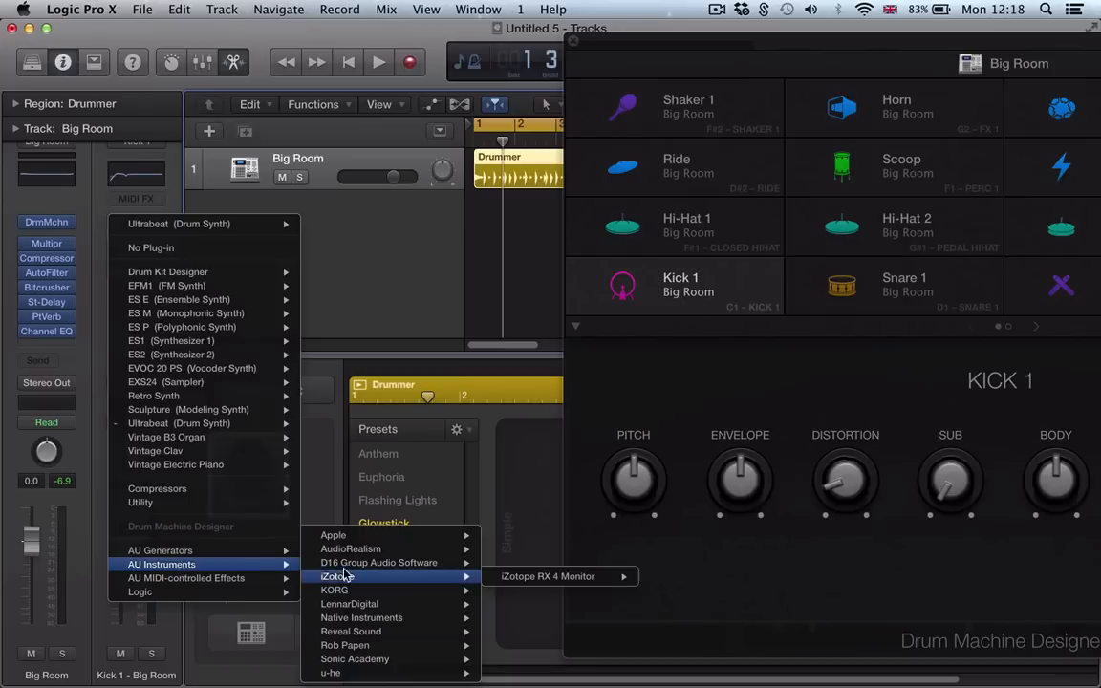
pyautogui.moveTo(361, 617)
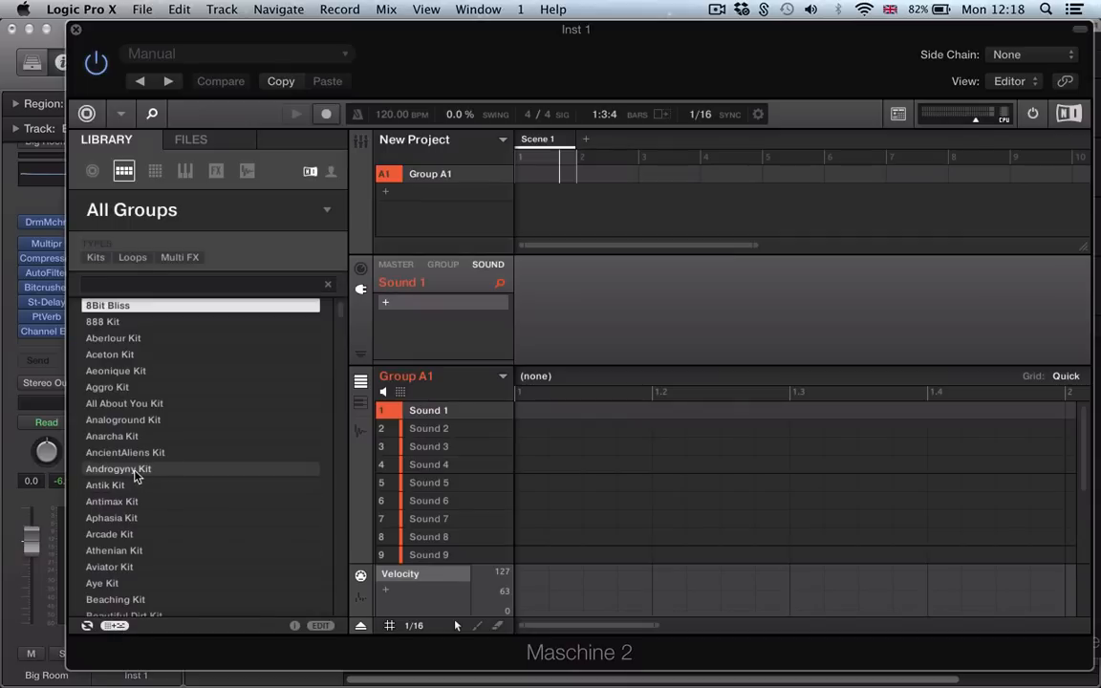
pyautogui.moveTo(137, 488)
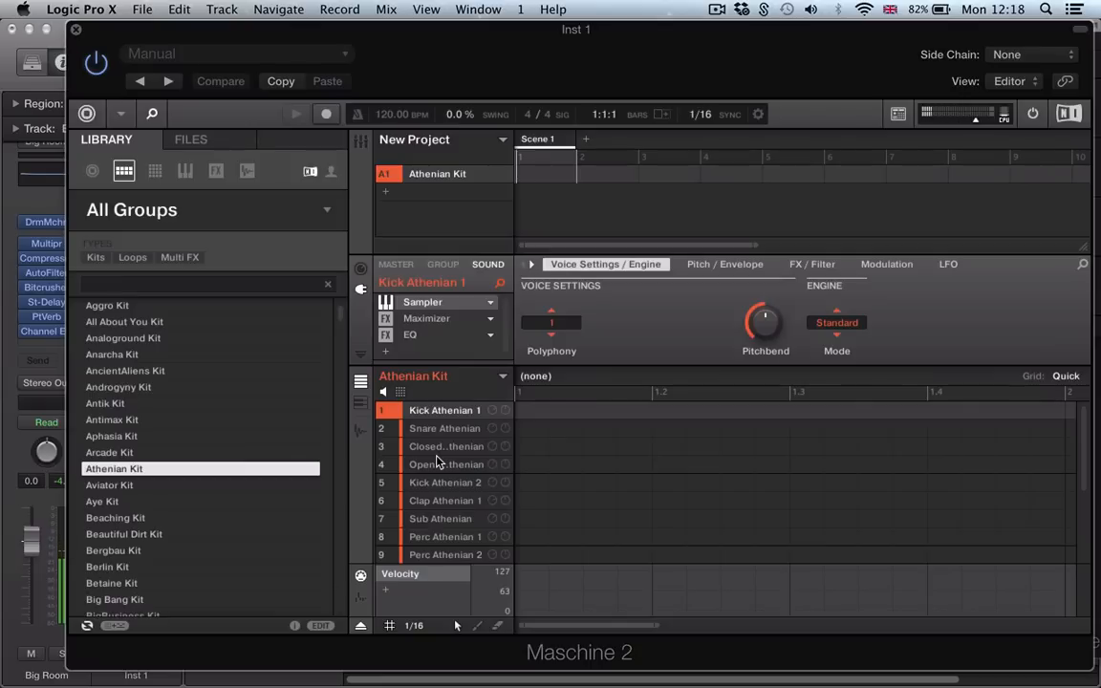
# Select the OpenHH Athenian and Clap Athenian 1 sounds, then view the Athenian Kit group settings
pyautogui.click(446, 465)
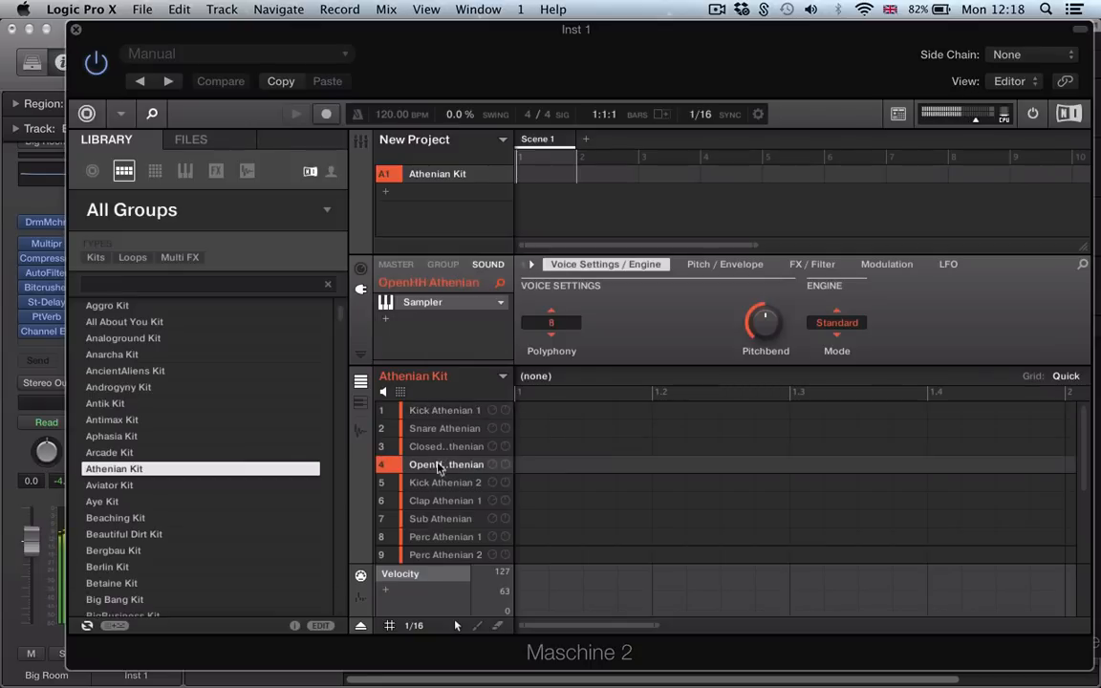
pyautogui.click(444, 500)
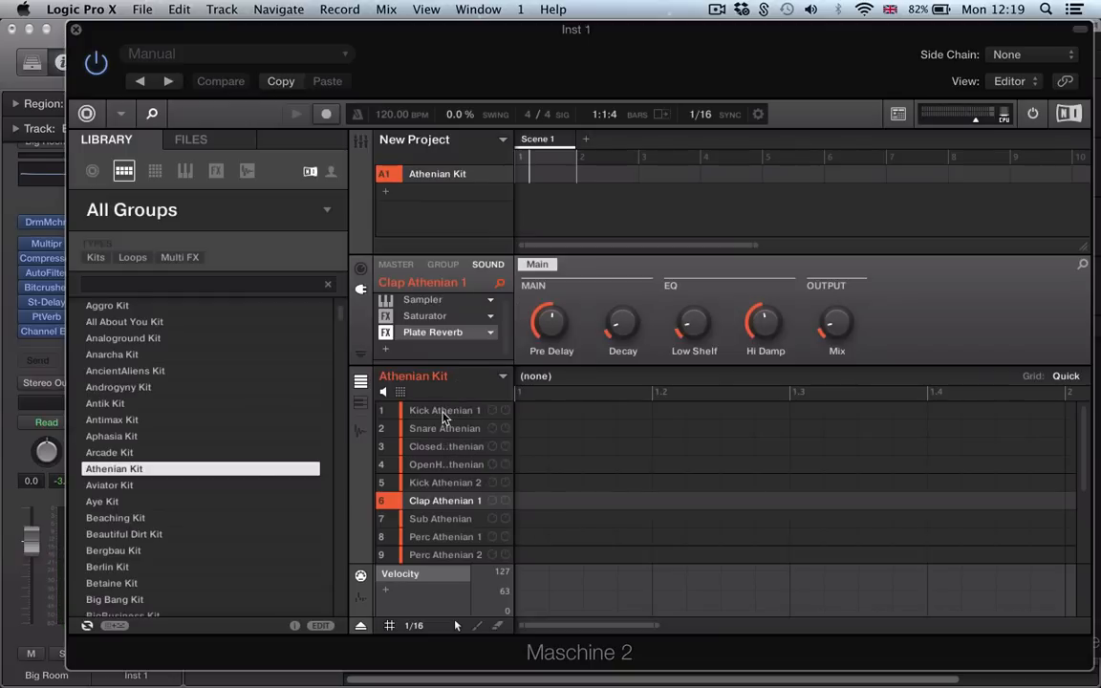
pyautogui.click(443, 264)
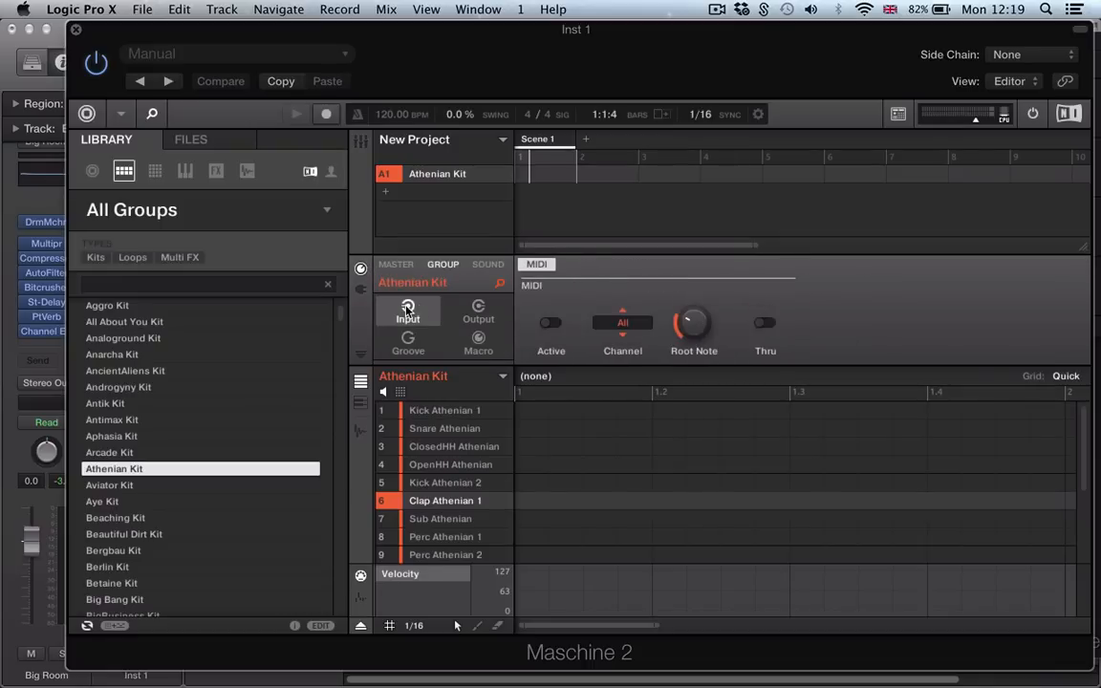
# Show the group's MIDI input settings and pick the Berlin Kit in the library
pyautogui.click(551, 322)
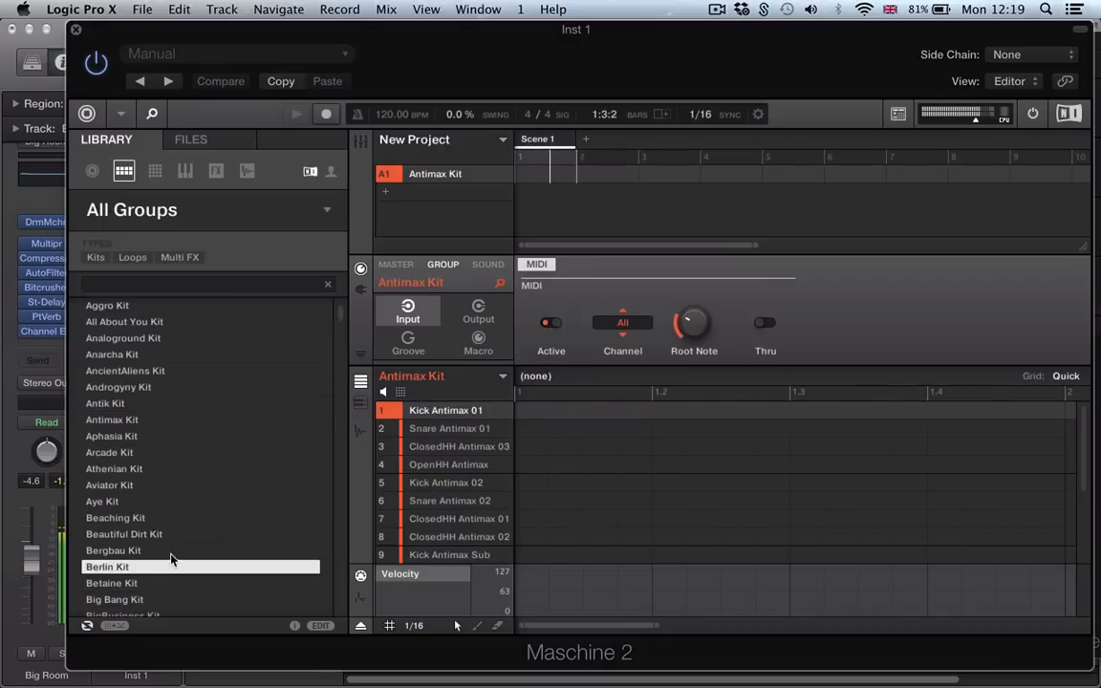
pyautogui.click(107, 567)
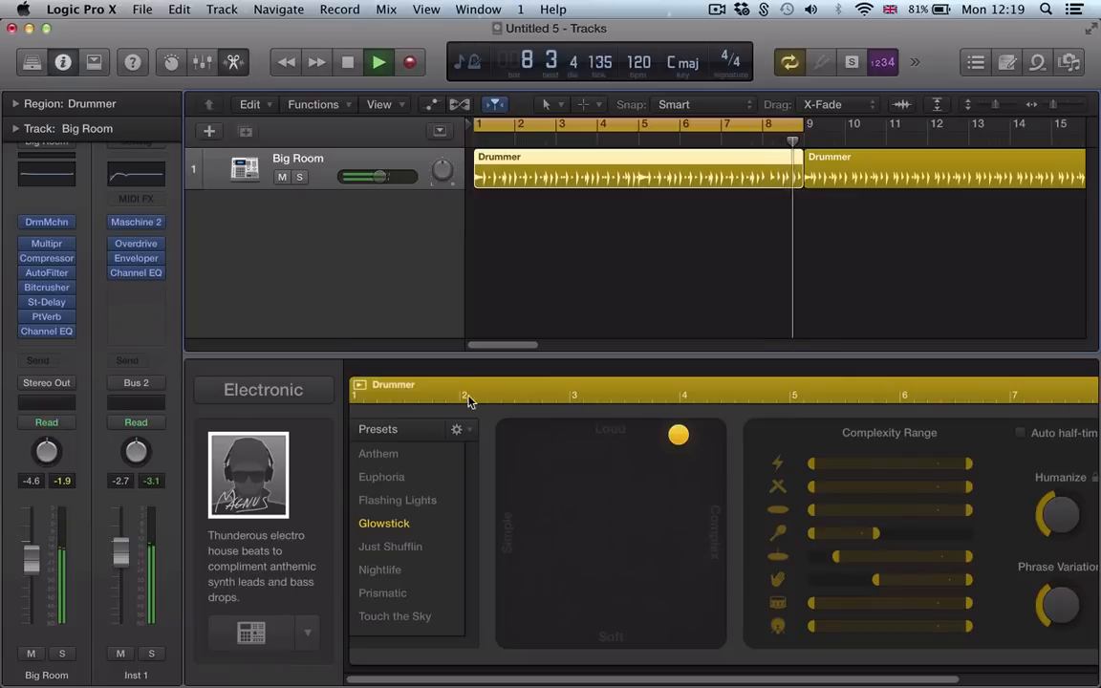
# Replay the Drummer region, moving the puck to Soft/Simple then Loud/Complex
pyautogui.click(379, 62)
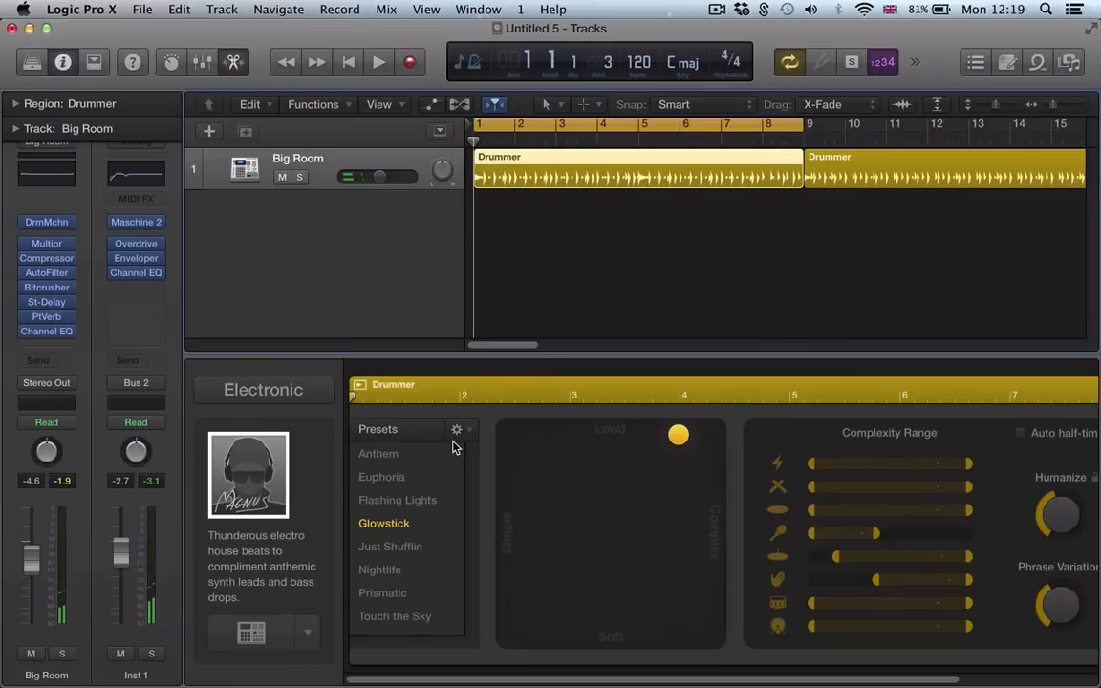
pyautogui.click(379, 62)
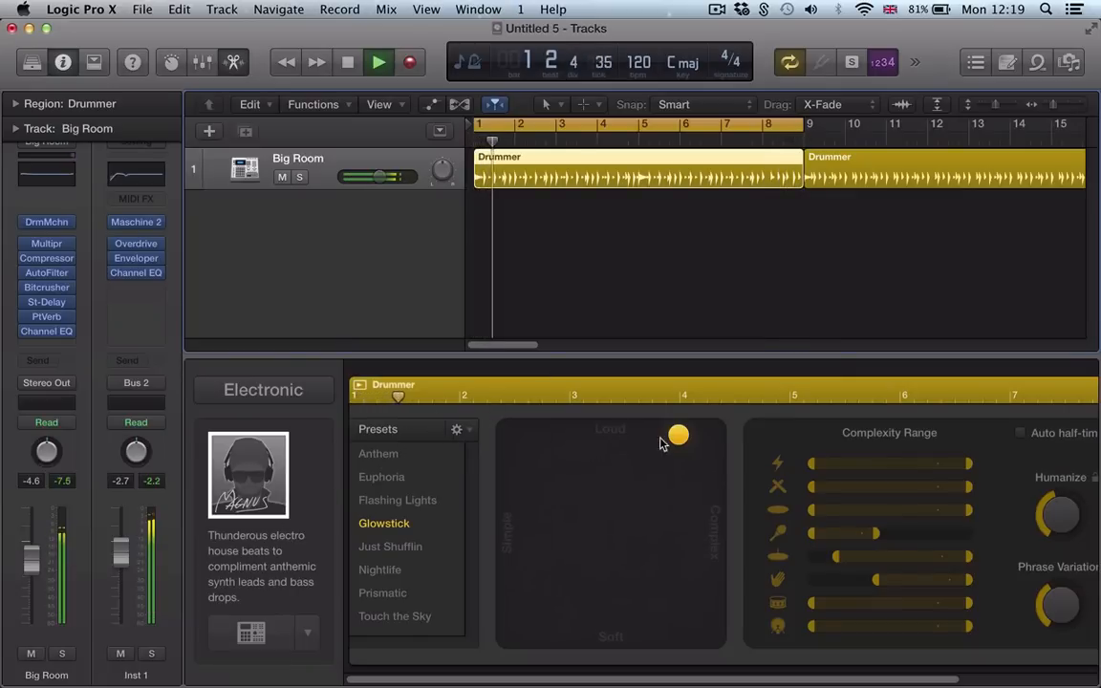
pyautogui.moveTo(677, 437); pyautogui.dragTo(507, 594)
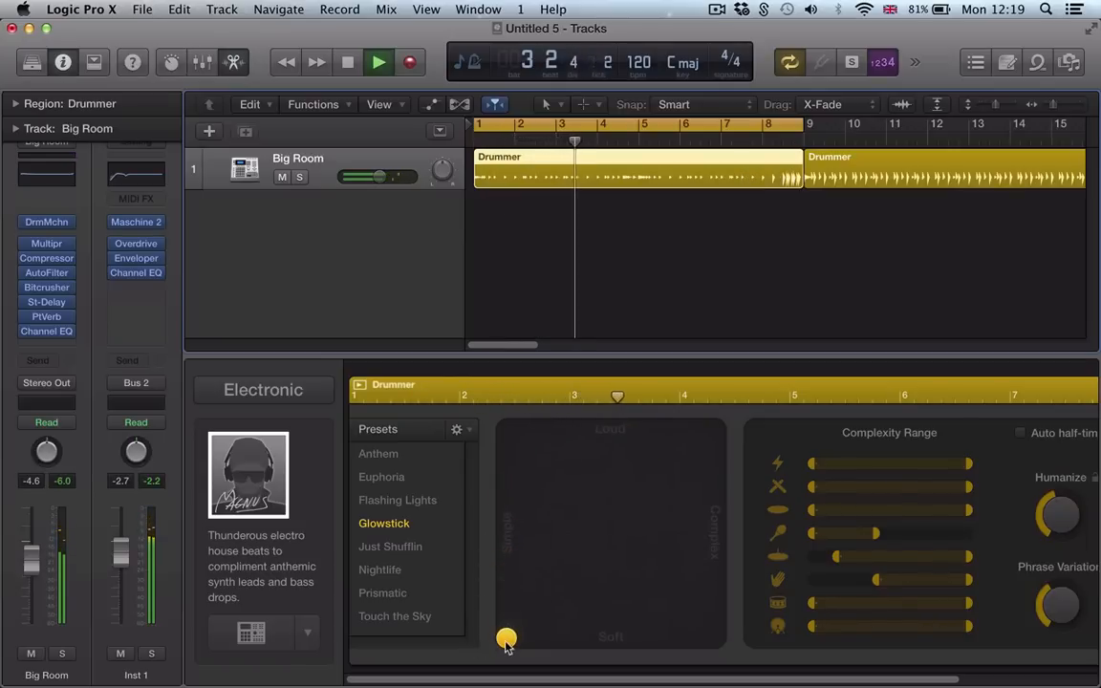
pyautogui.moveTo(506, 638); pyautogui.dragTo(640, 521)
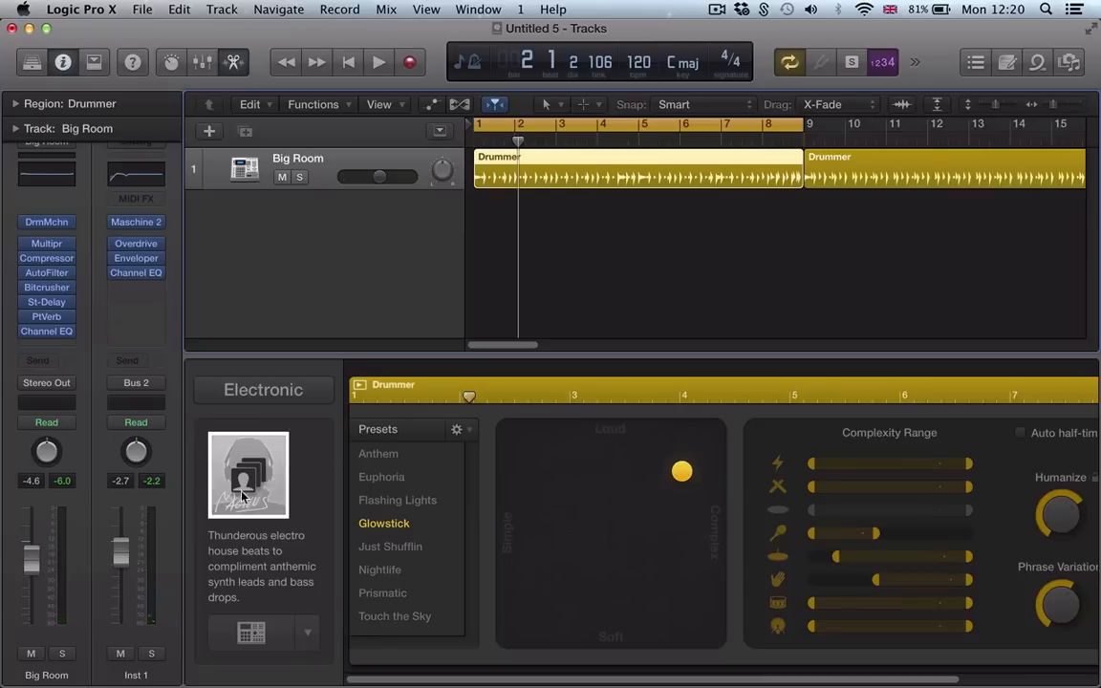
pyautogui.moveTo(215, 484)
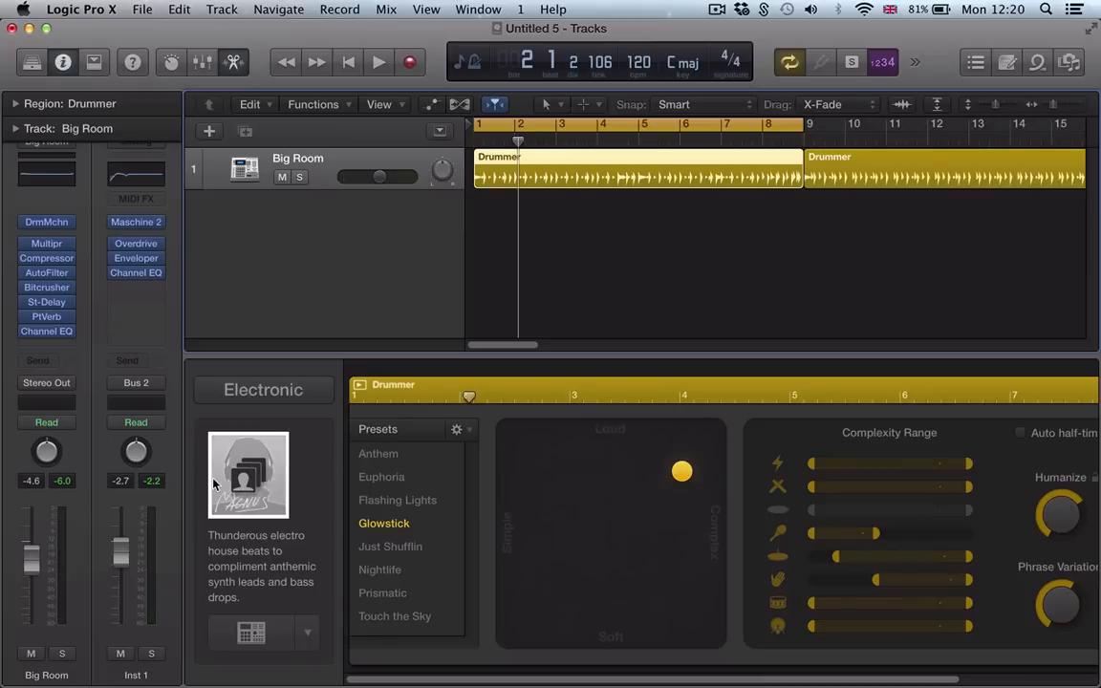
pyautogui.moveTo(248, 475)
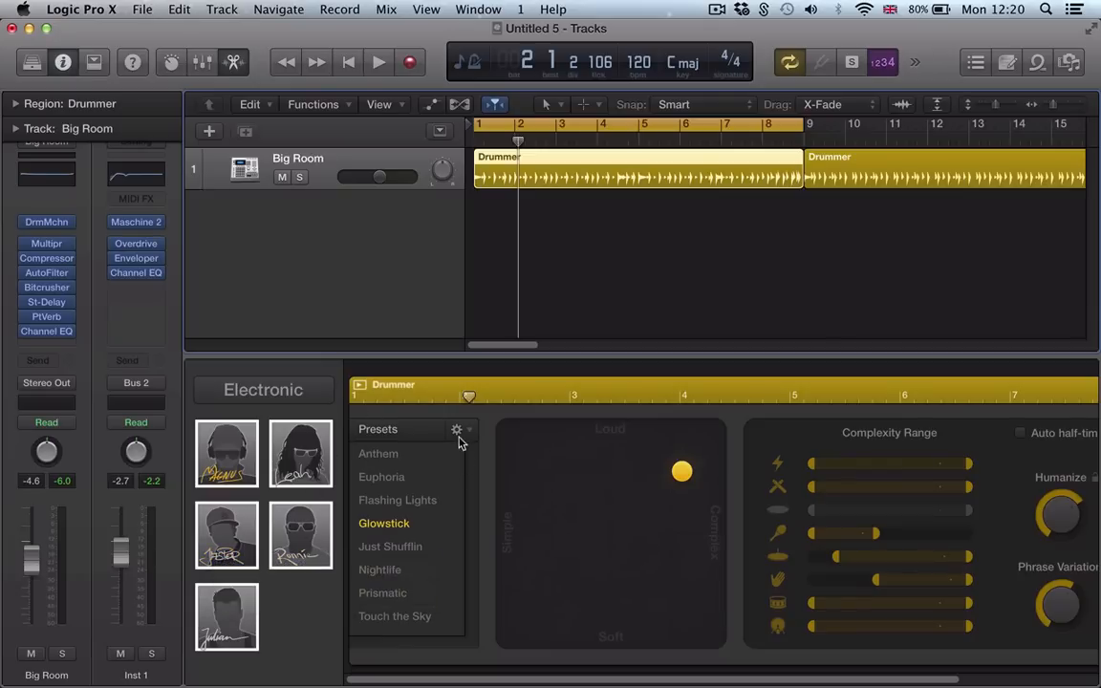
# Open the Drummer preset options, then play the dubstep drummer at moderate loudness and complexity
pyautogui.click(457, 430)
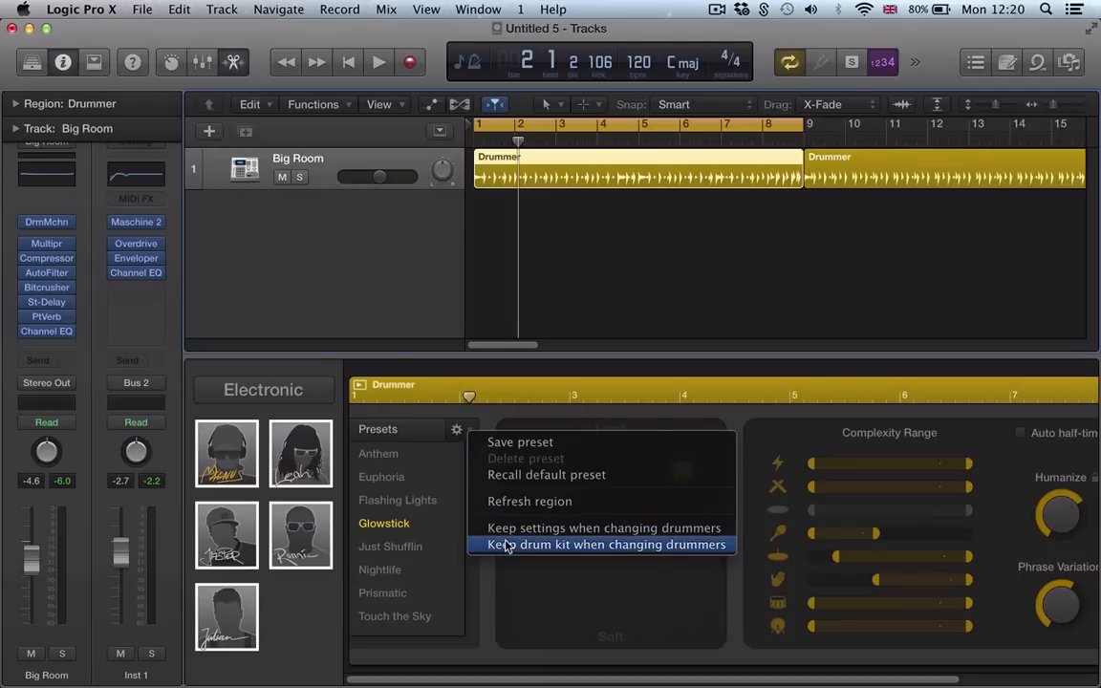
pyautogui.moveTo(504, 528)
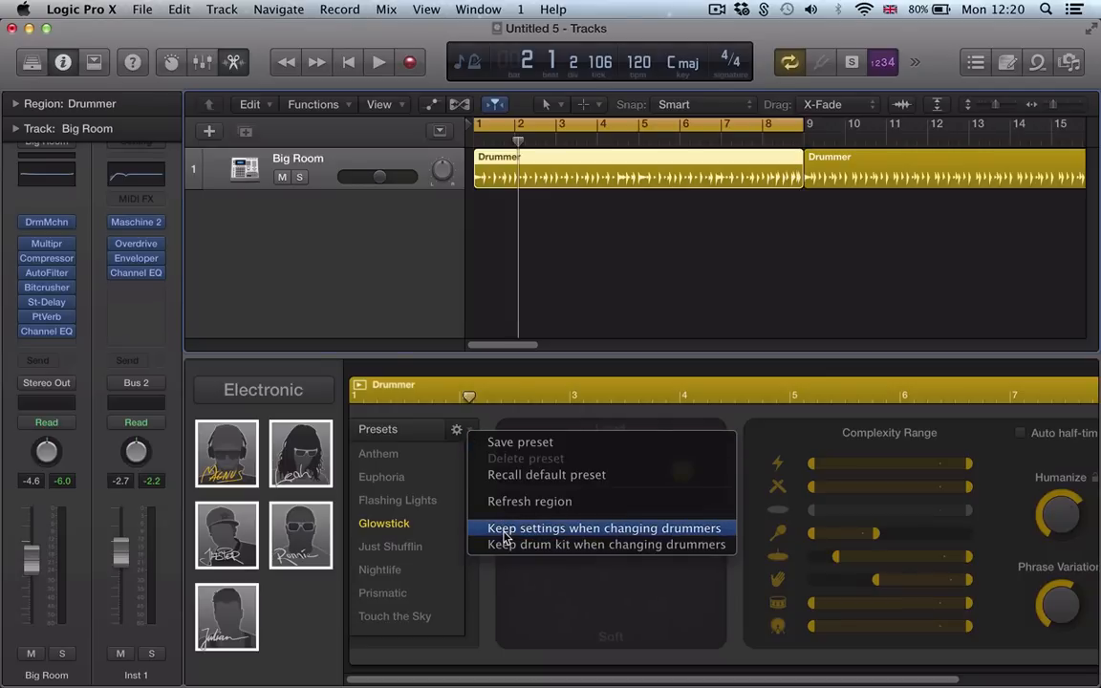
pyautogui.moveTo(605, 544)
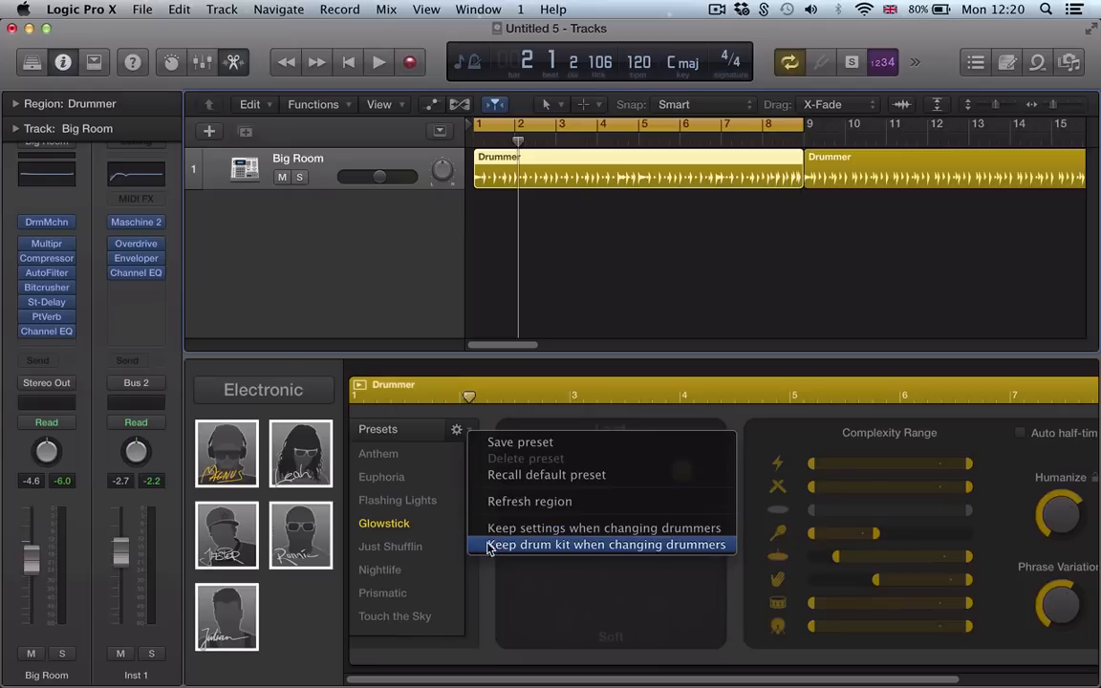
pyautogui.moveTo(532, 551)
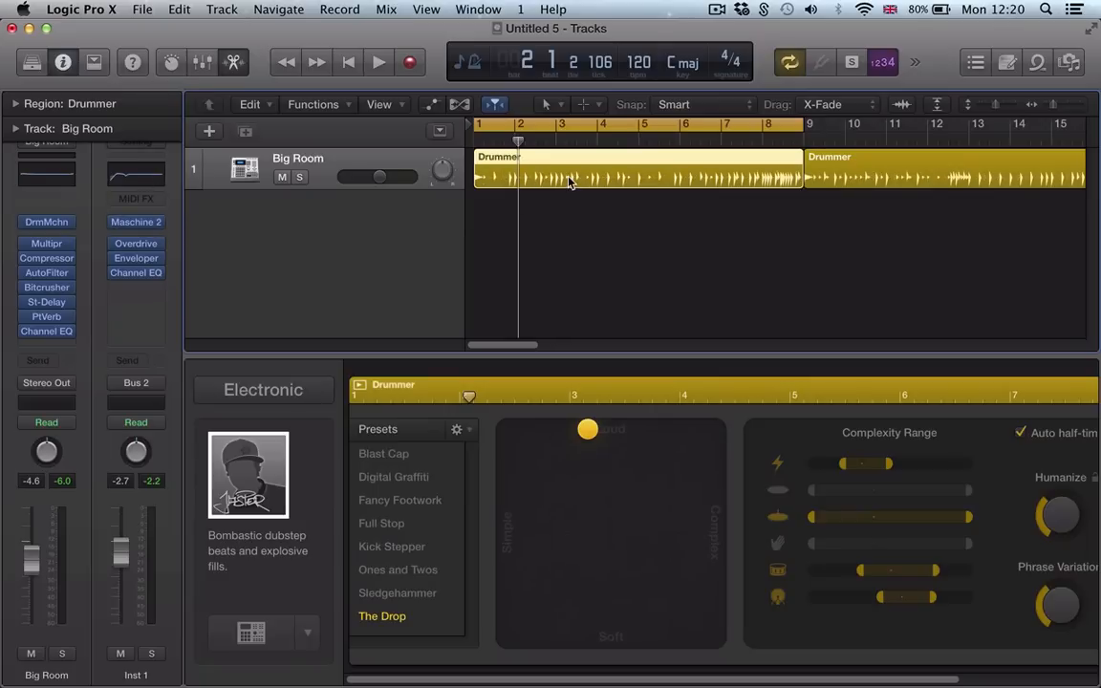
pyautogui.click(378, 61)
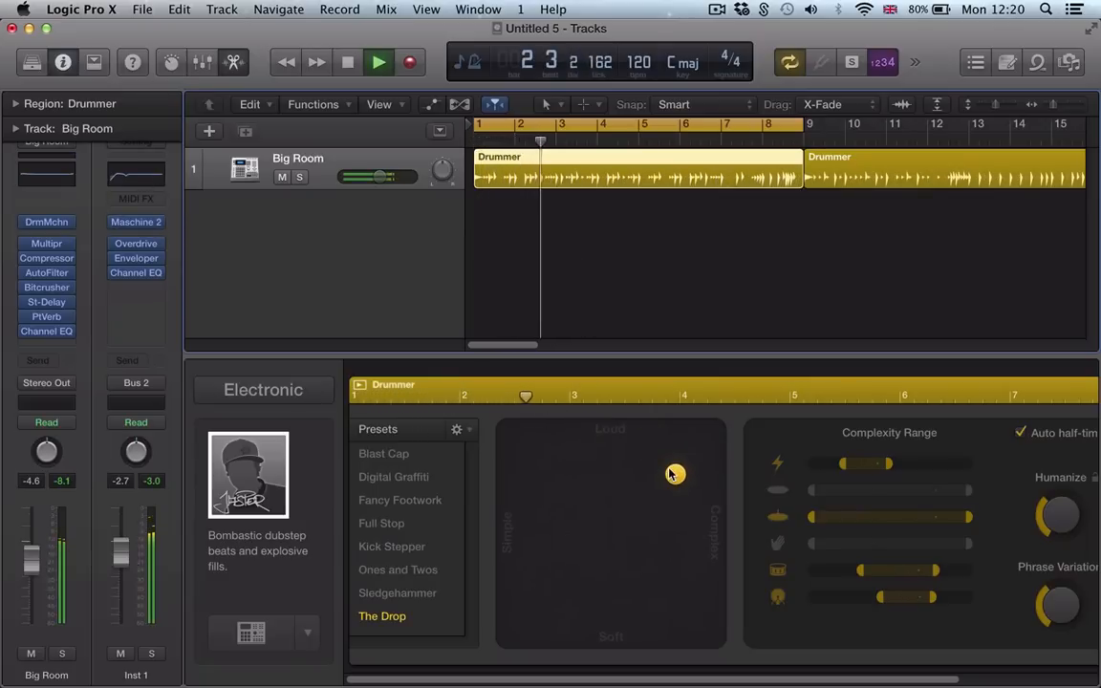
pyautogui.moveTo(674, 474); pyautogui.dragTo(583, 523)
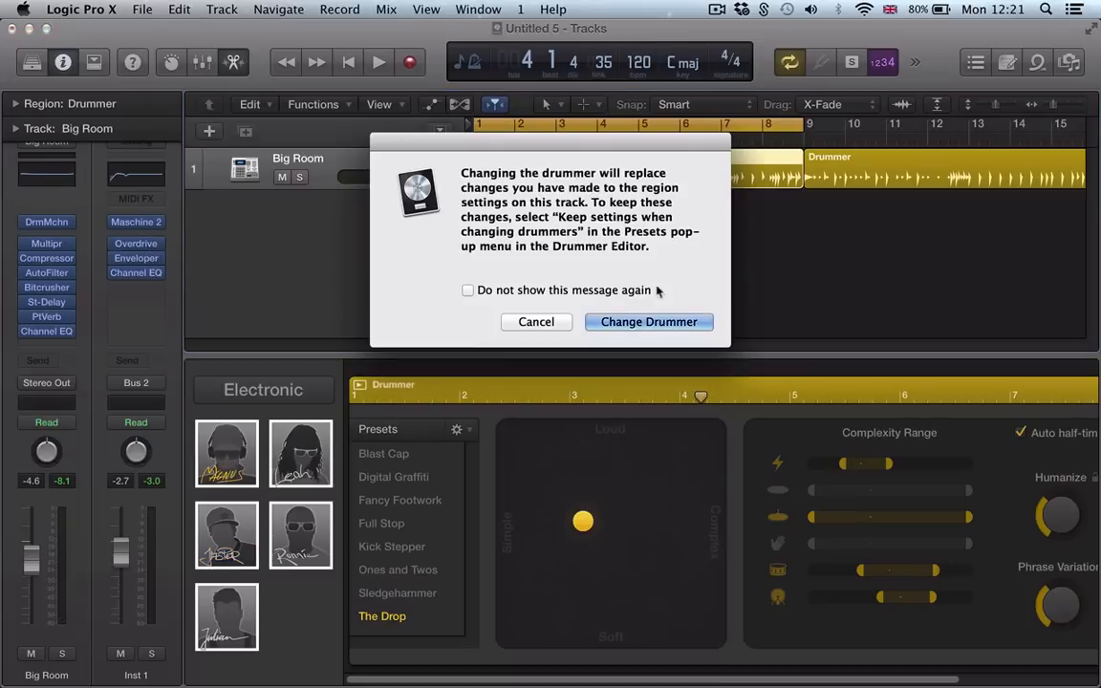
# Confirm changing back to the electro house drummer and close the drum kit window
pyautogui.click(648, 321)
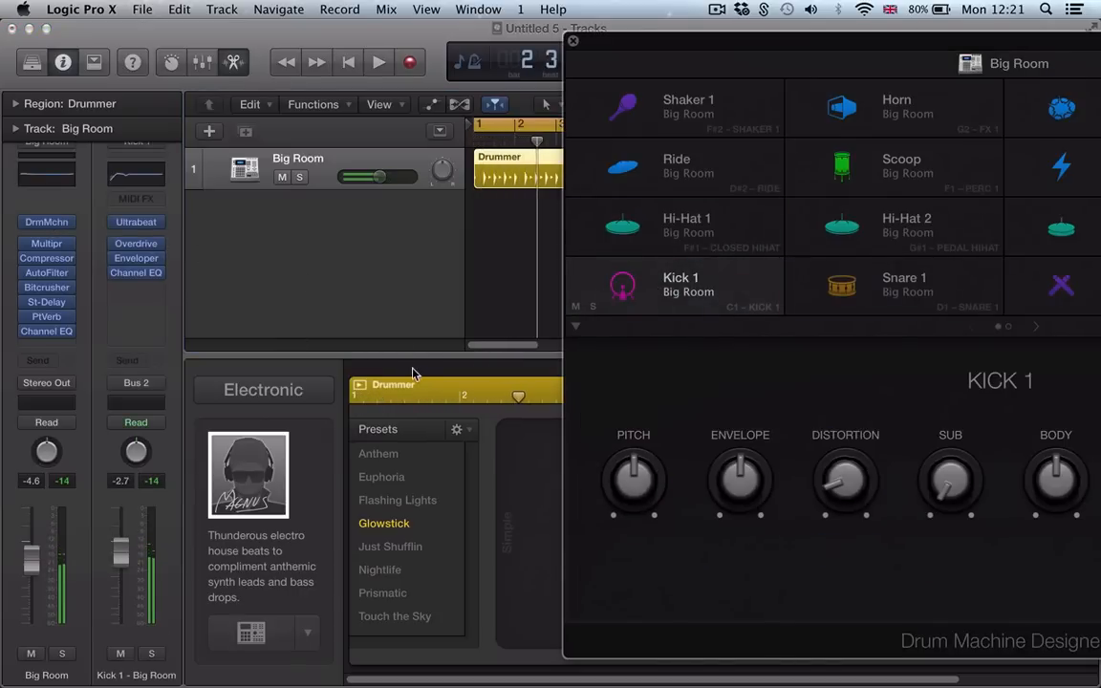
pyautogui.click(456, 429)
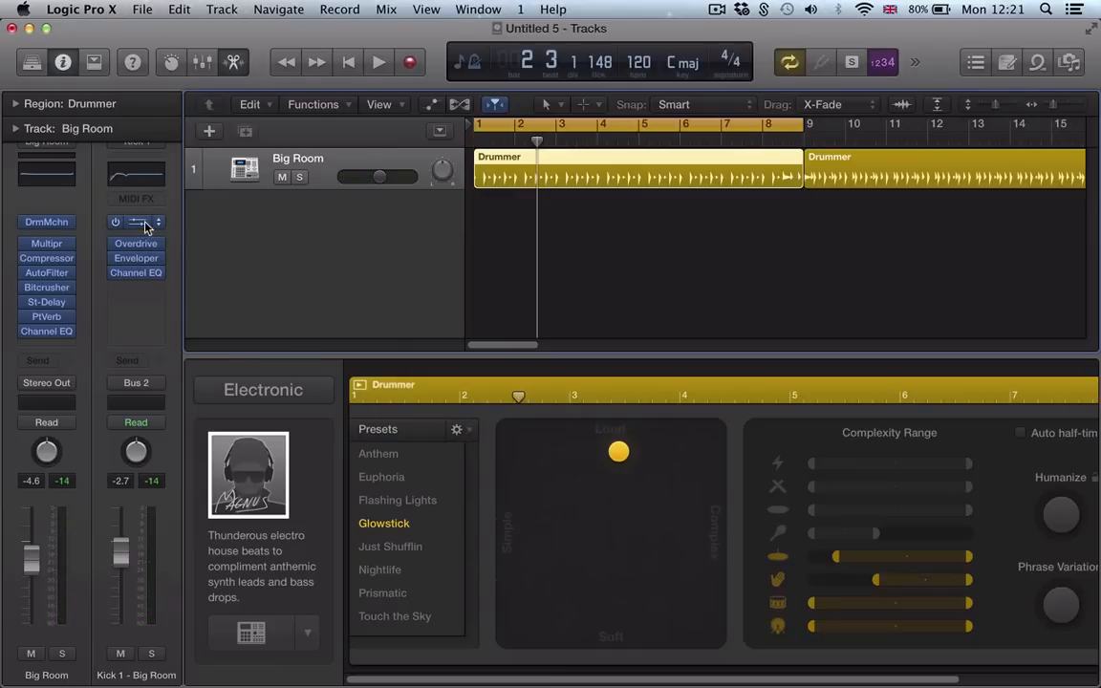
# Open the Inst 1 instrument slot menu showing the AU instrument makers
pyautogui.click(134, 223)
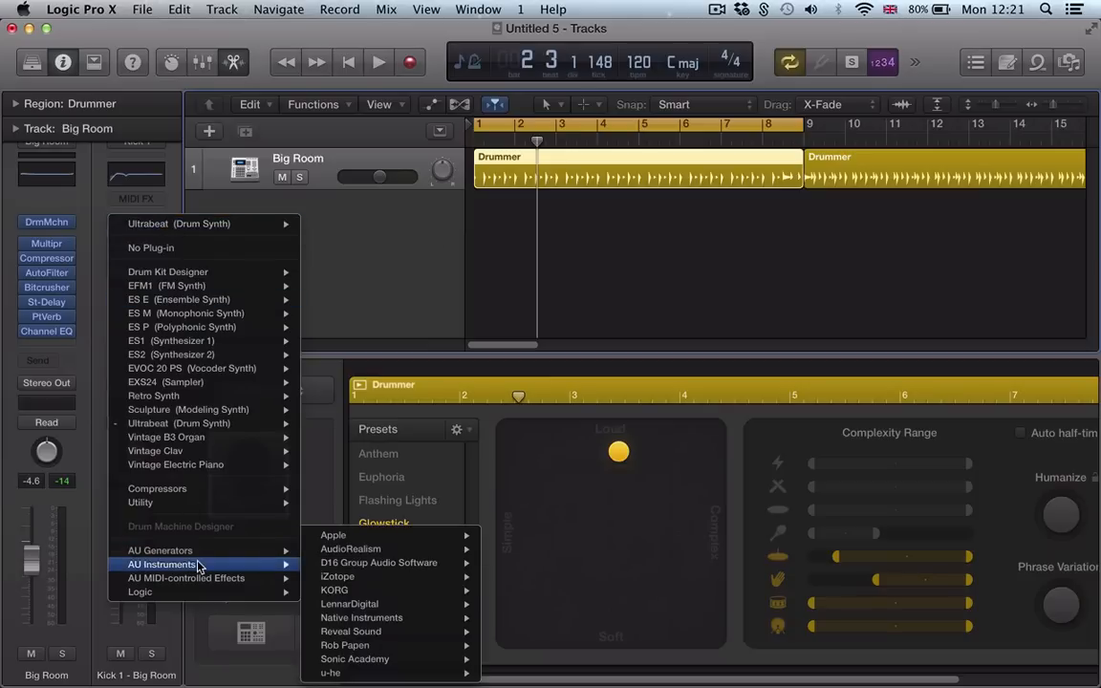
pyautogui.moveTo(295, 570)
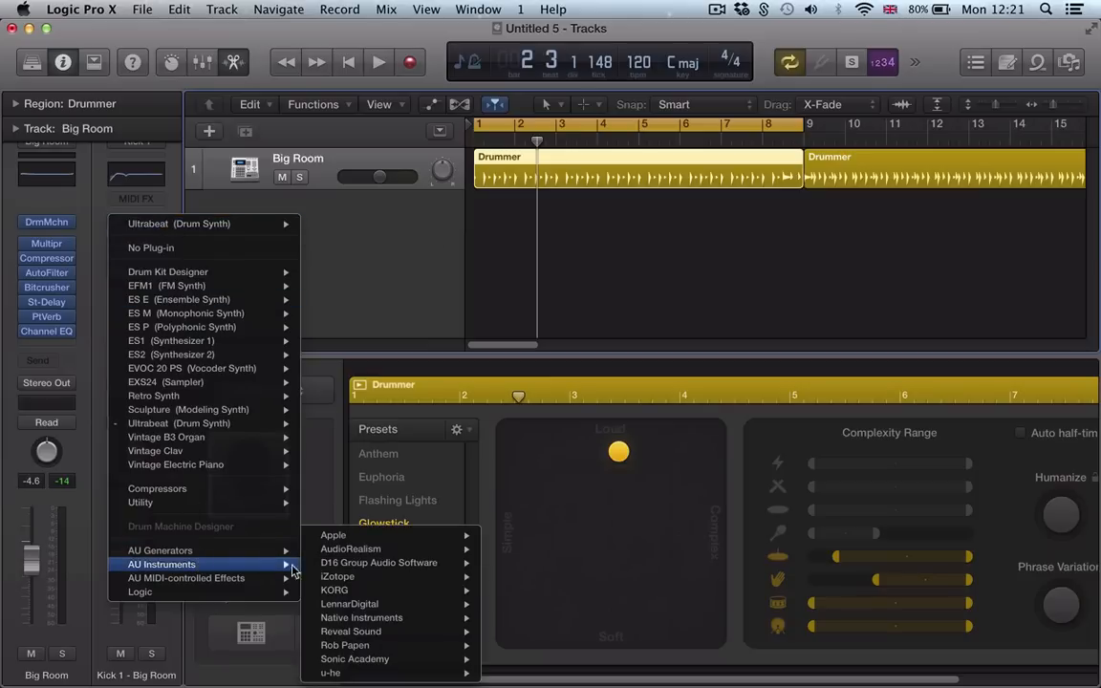
pyautogui.moveTo(379, 562)
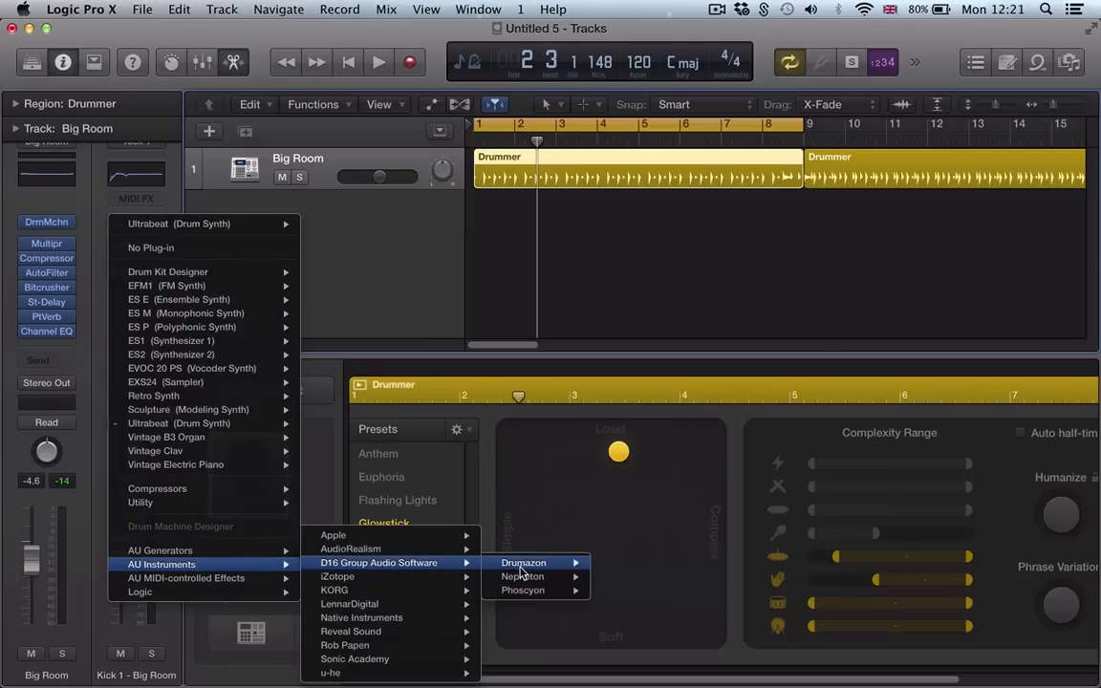